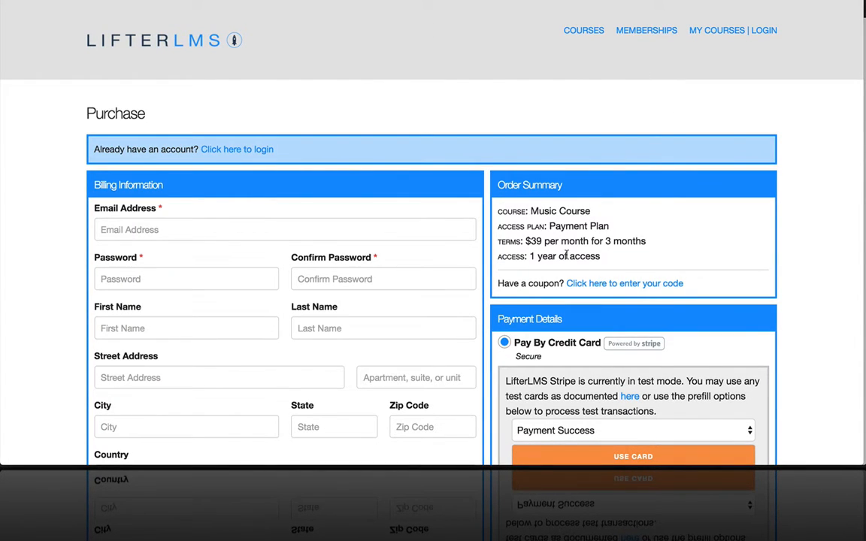
Scroll the Music Course page to the One Time Payment, Payment Plan and membership plans
scroll(down, 3)
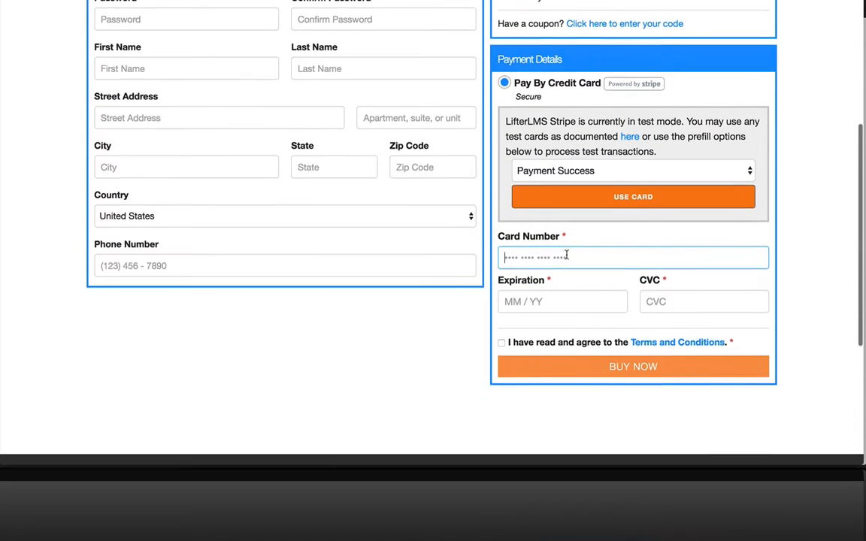
scroll(down, 3)
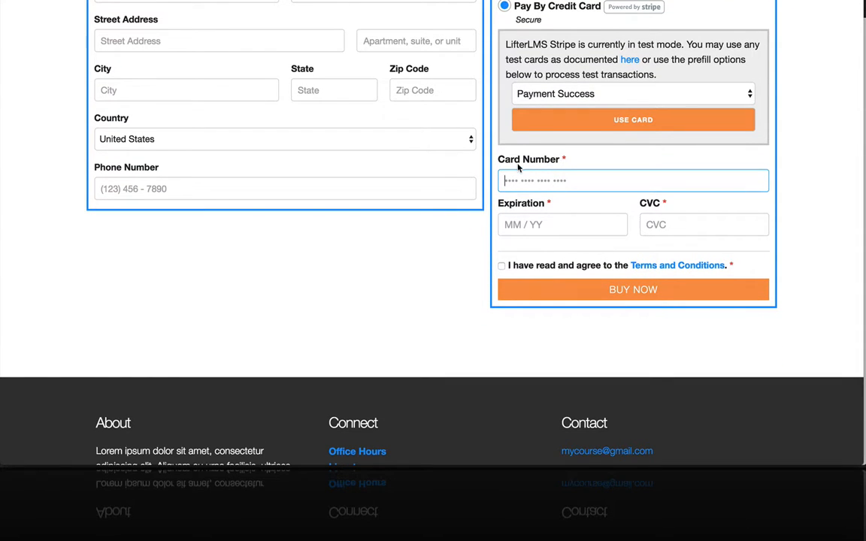
scroll(up, 3)
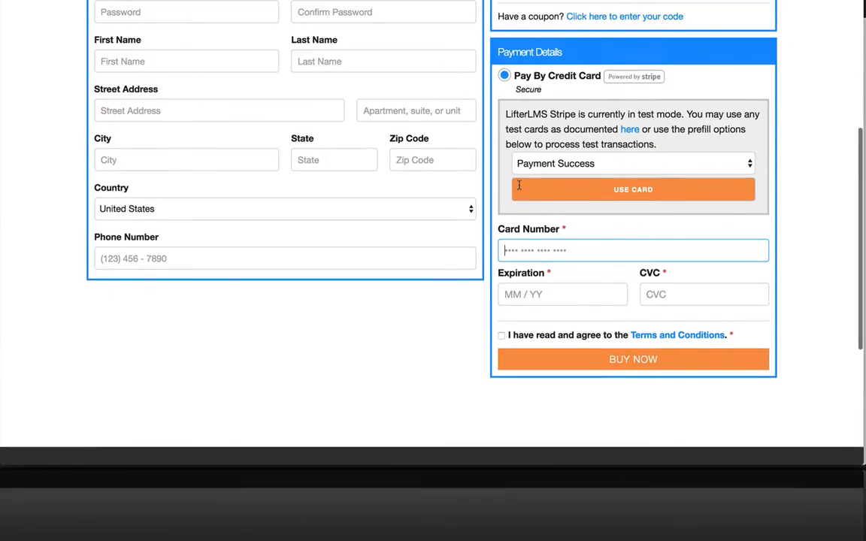
scroll(up, 3)
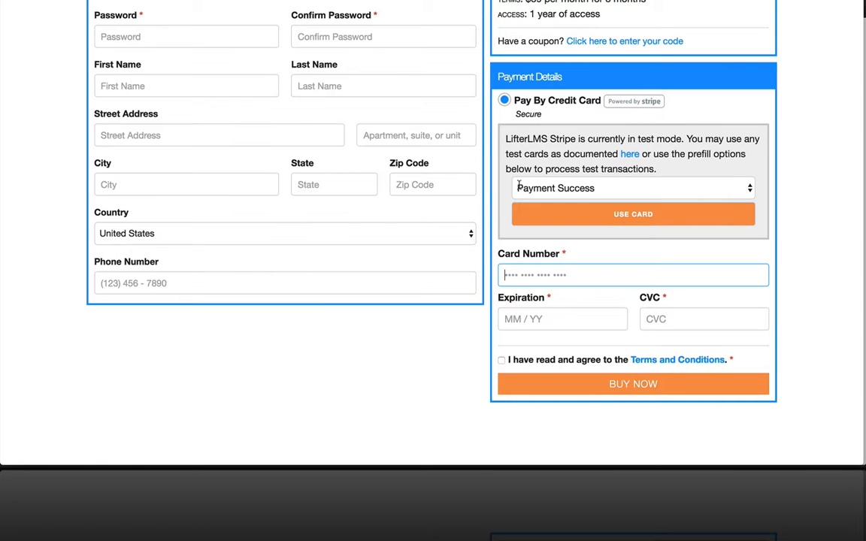
scroll(up, 3)
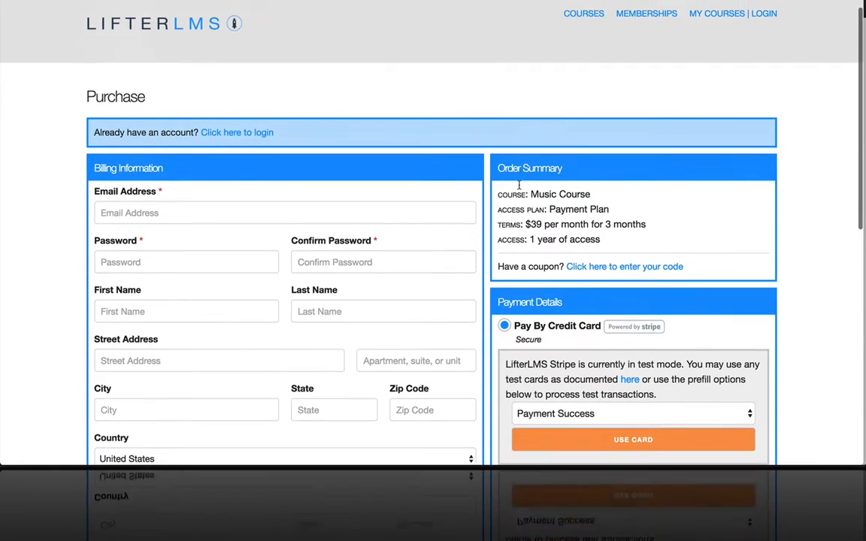
scroll(up, 3)
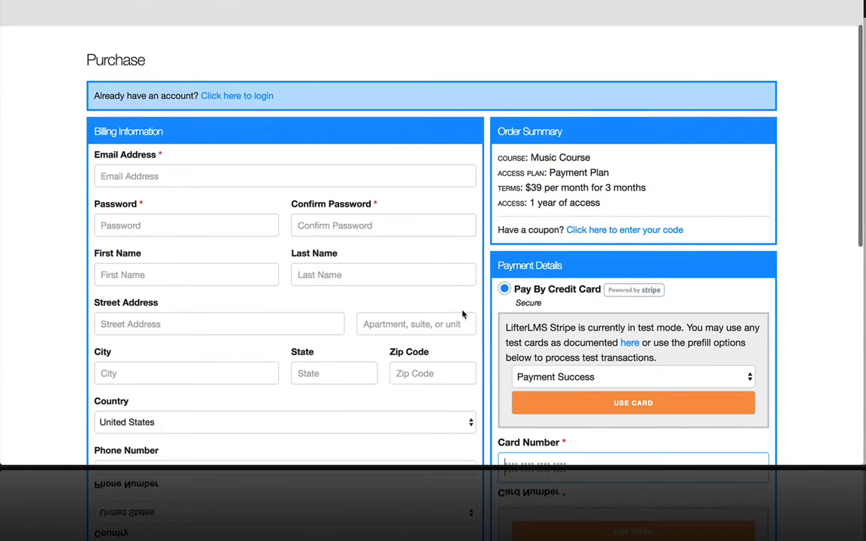
scroll(down, 3)
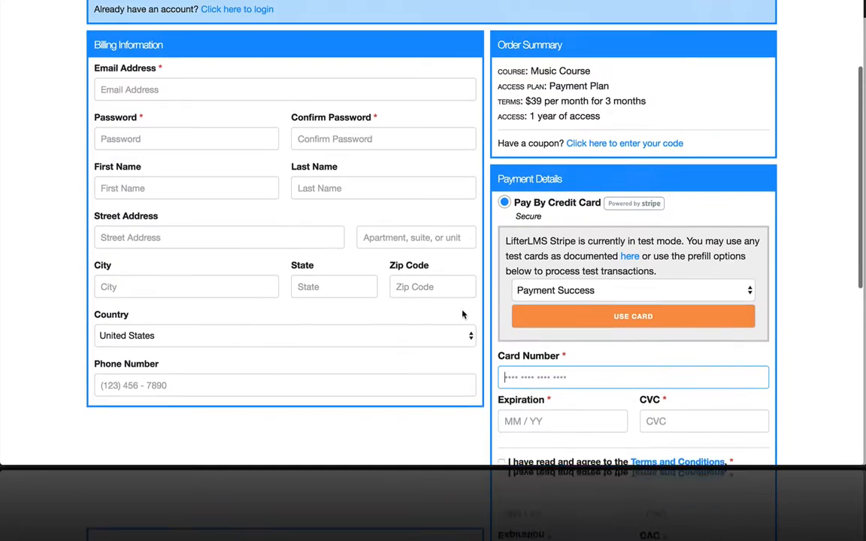
scroll(up, 3)
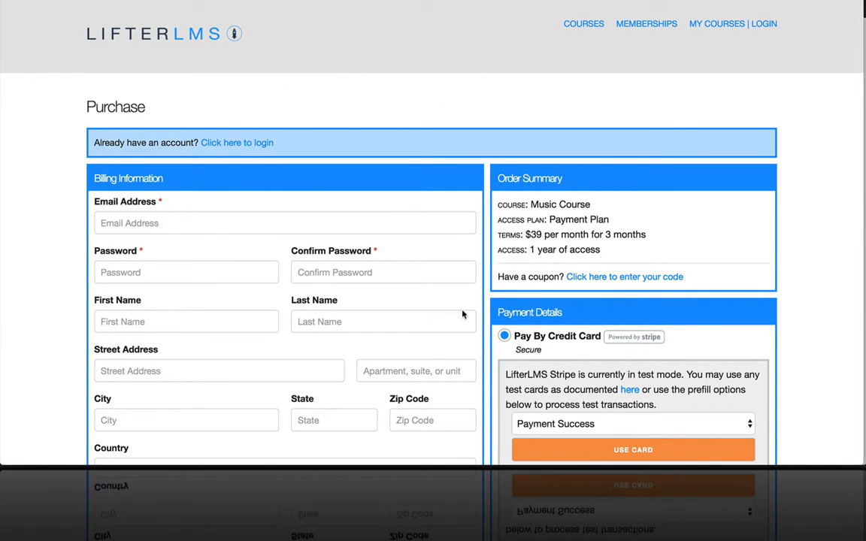
scroll(down, 3)
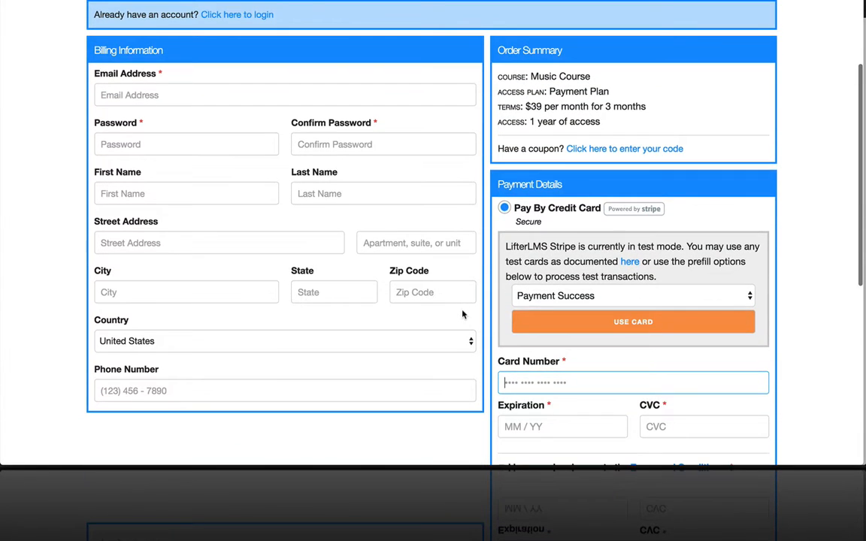
scroll(down, 3)
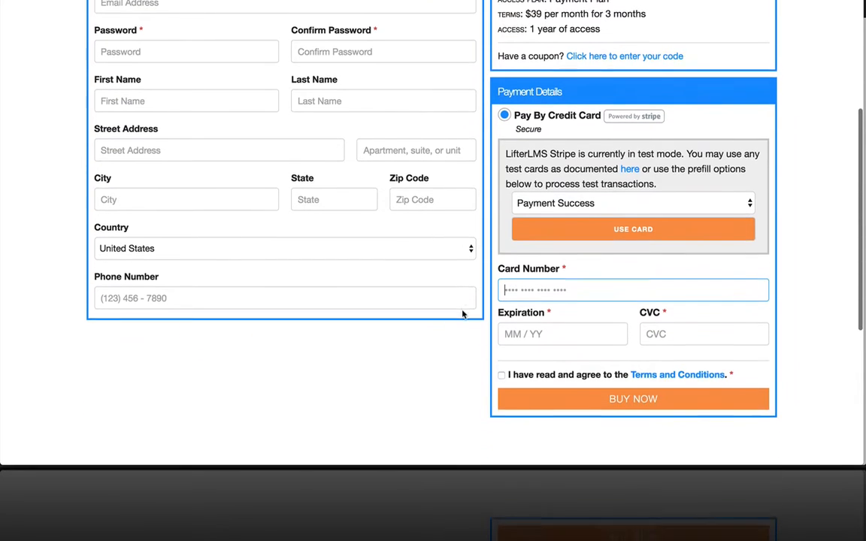
scroll(up, 3)
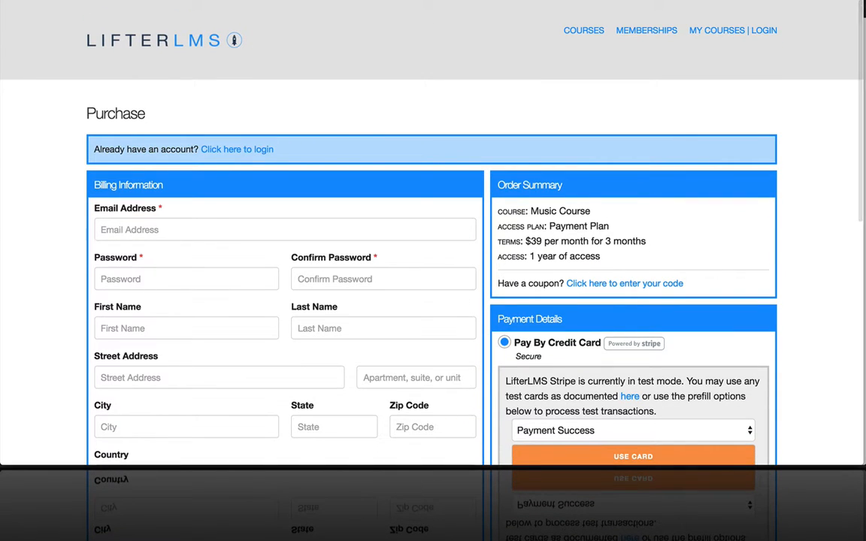
scroll(up, 3)
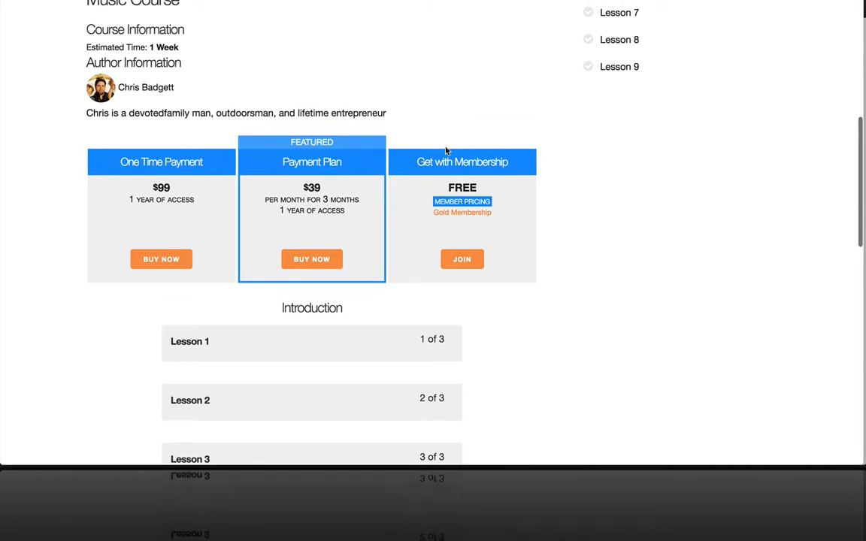
scroll(up, 3)
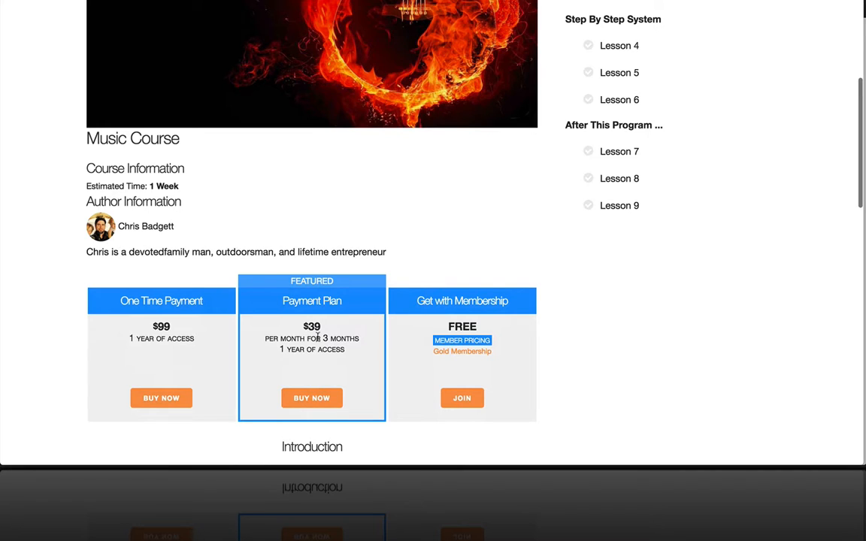
scroll(up, 3)
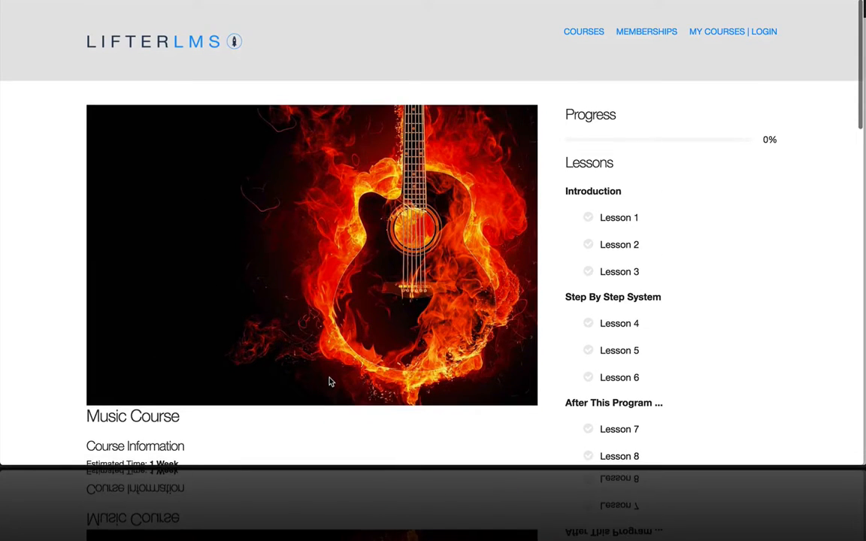
scroll(down, 3)
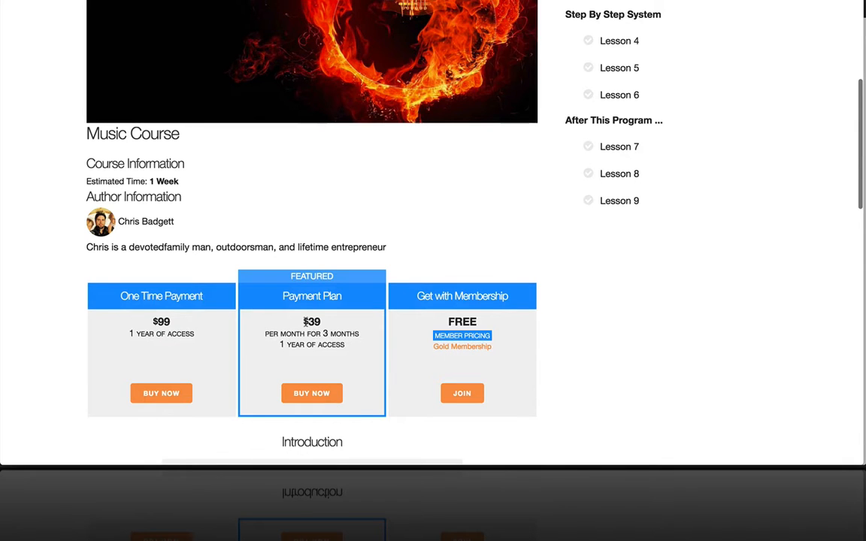
mouse_move(322, 375)
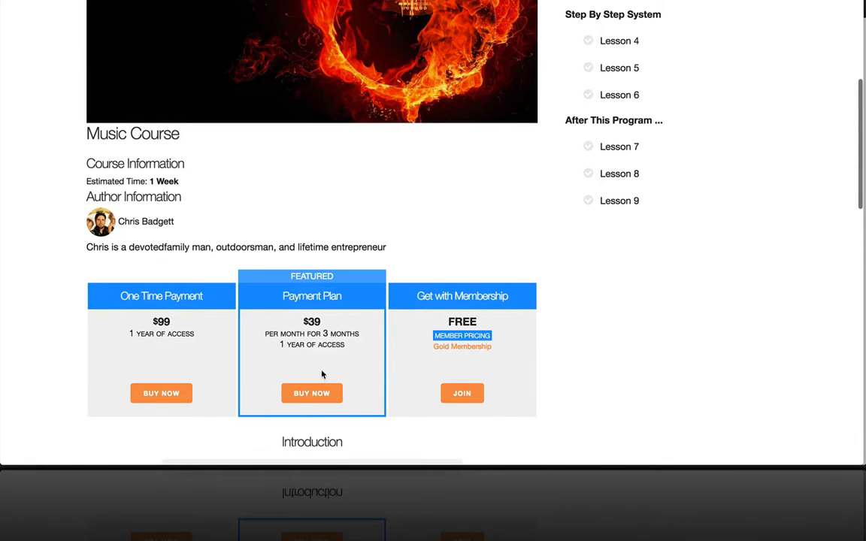
Buy the $39-per-month, 3-month Payment Plan and scroll through its checkout page
click(312, 392)
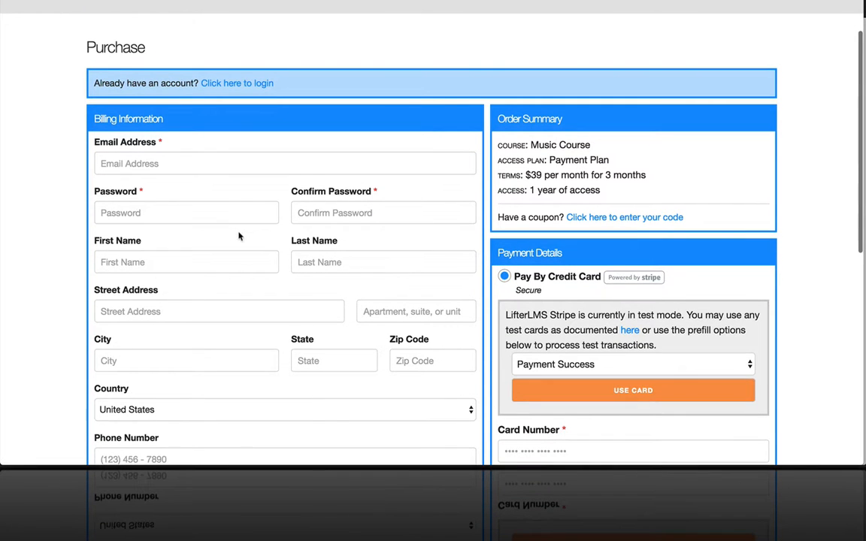
mouse_move(235, 382)
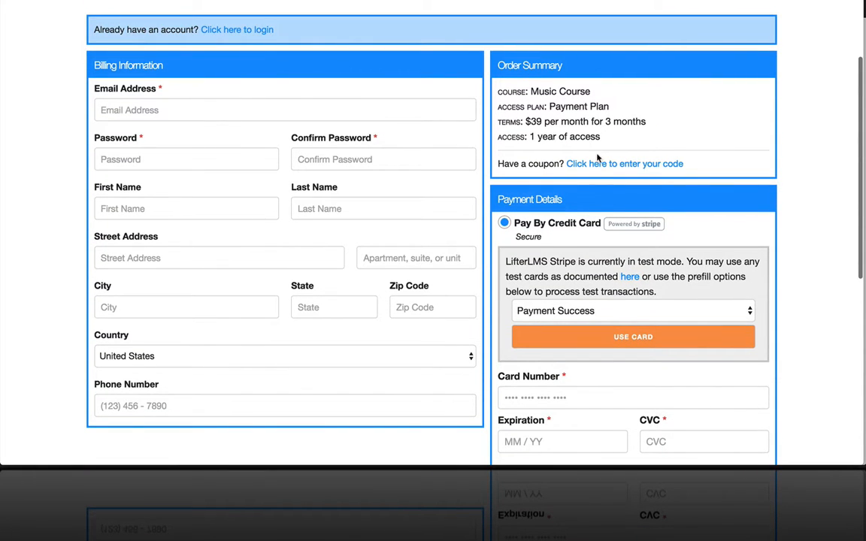
mouse_move(599, 163)
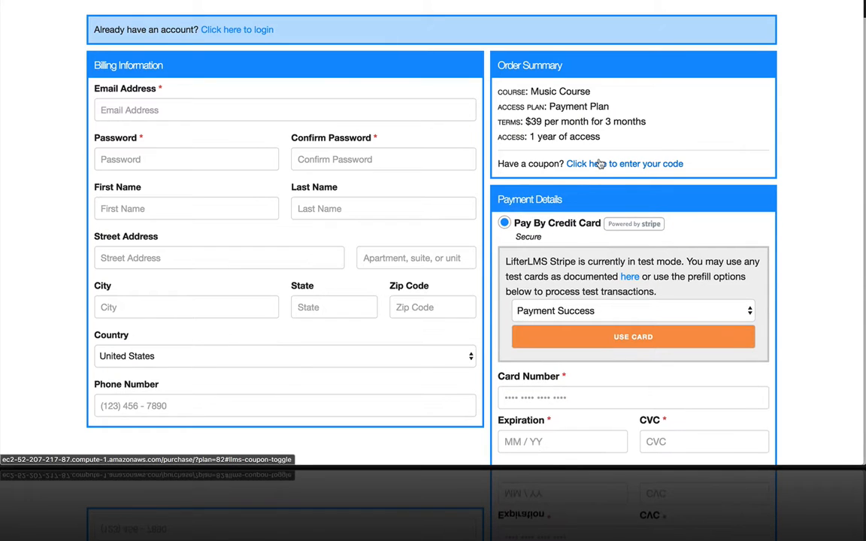
scroll(down, 3)
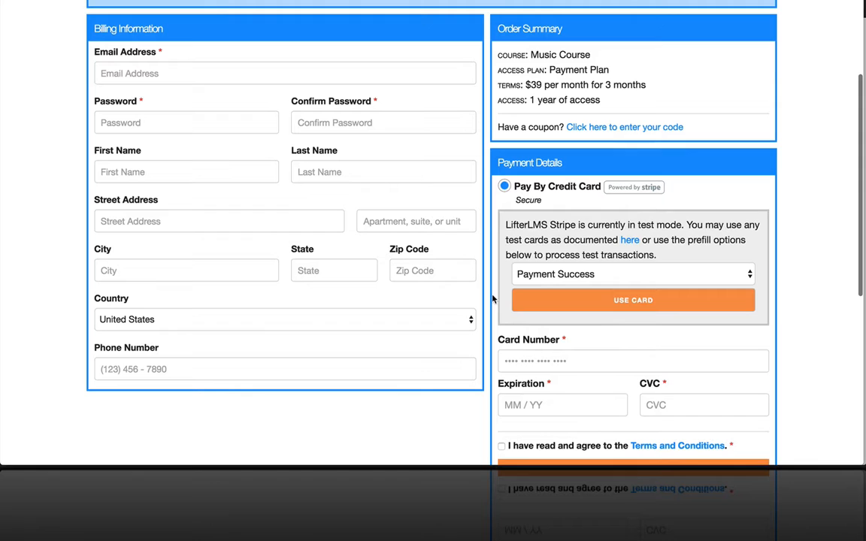
mouse_move(600, 334)
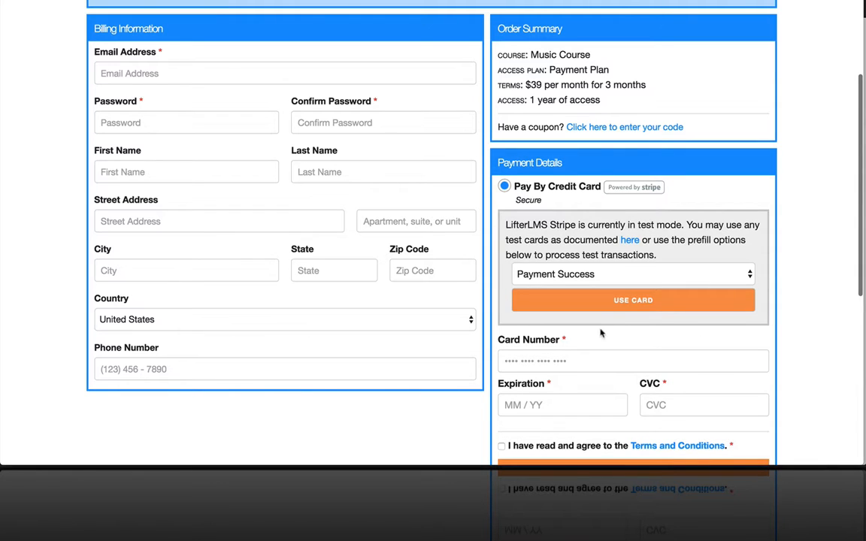
mouse_move(630, 241)
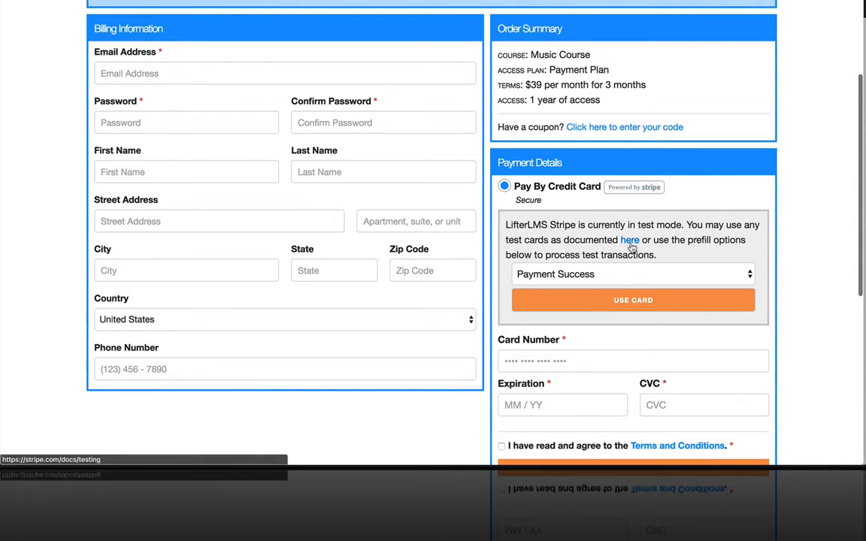
scroll(up, 3)
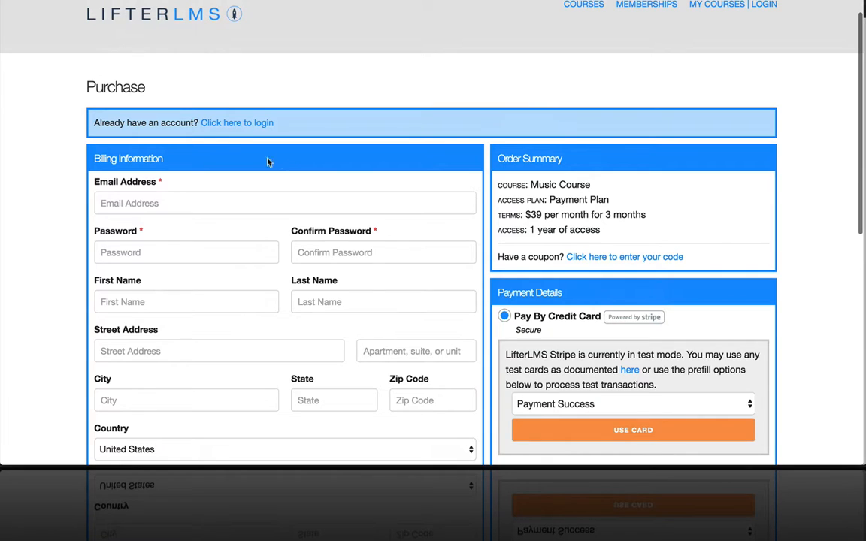
Reveal the existing-account login form, then the coupon code field below the order summary
click(236, 122)
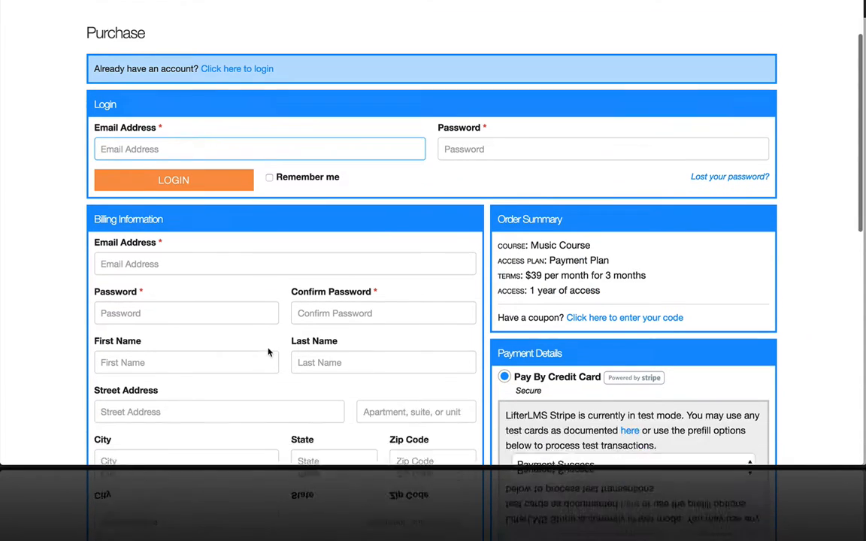
scroll(down, 3)
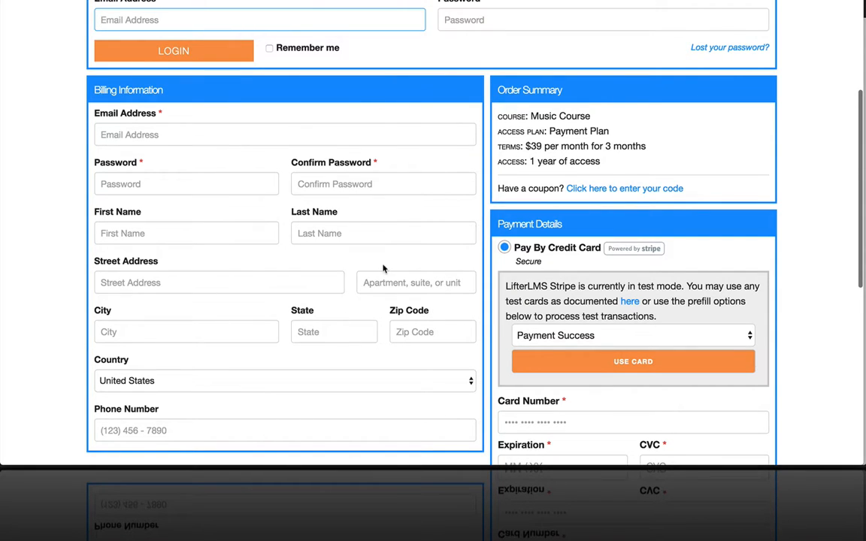
scroll(up, 3)
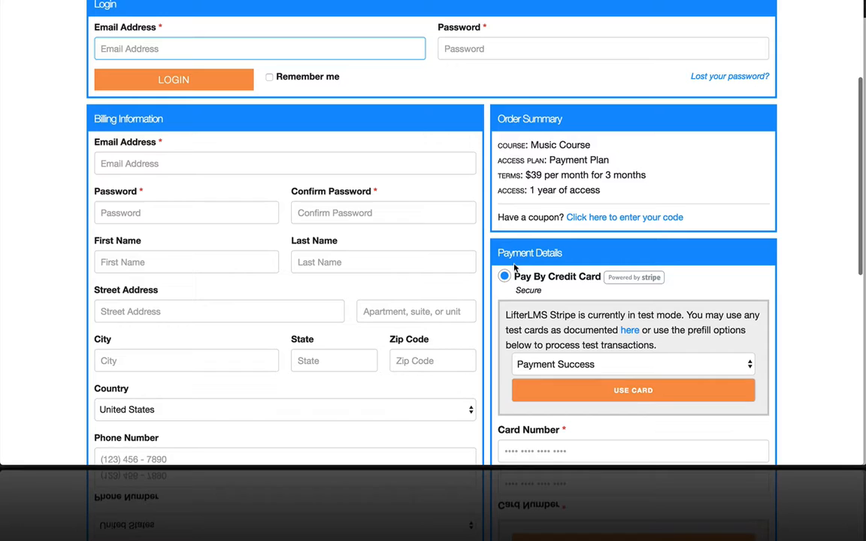
mouse_move(558, 158)
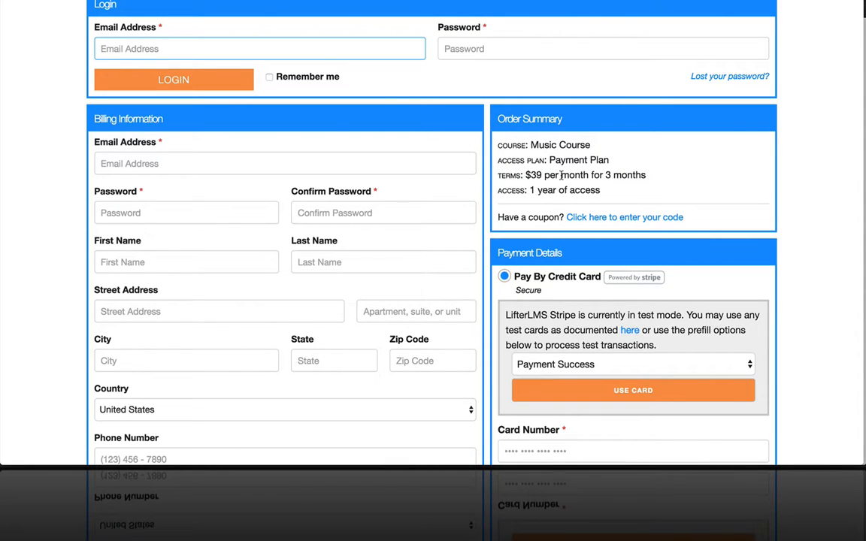
mouse_move(618, 193)
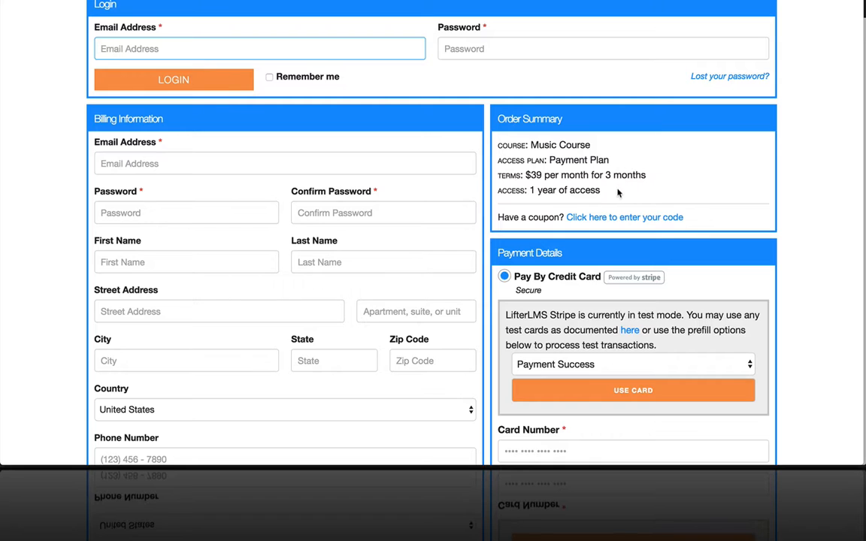
mouse_move(539, 192)
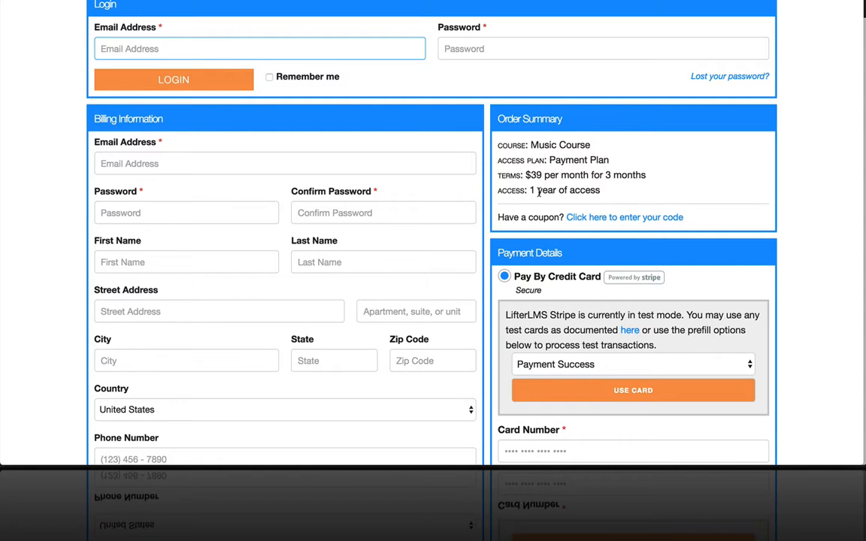
click(625, 217)
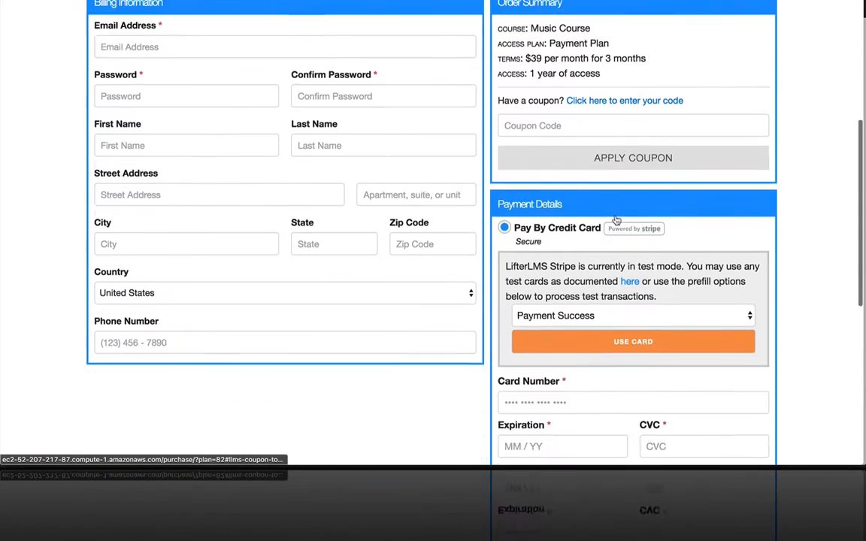
scroll(up, 3)
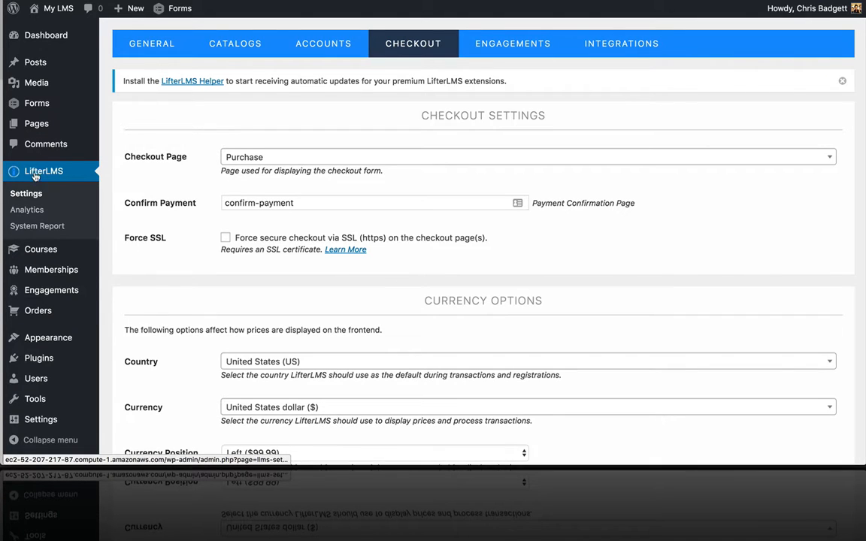
mouse_move(380, 233)
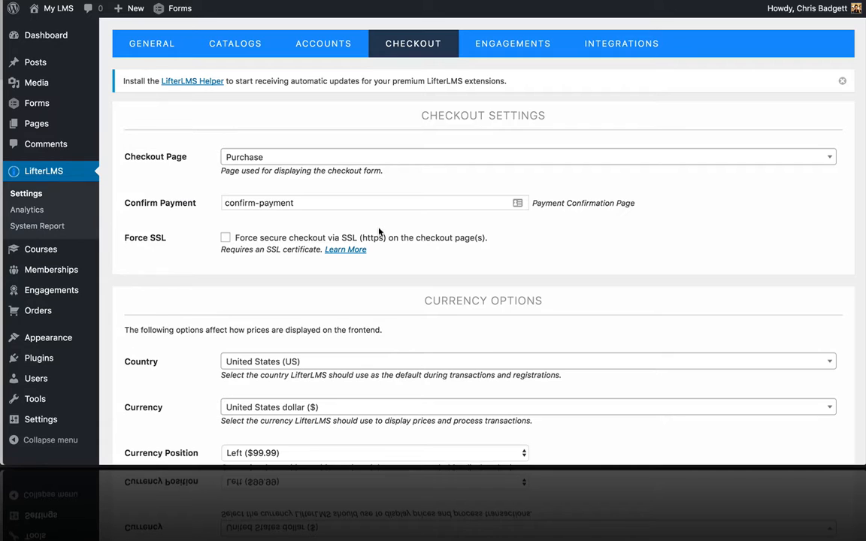
mouse_move(380, 390)
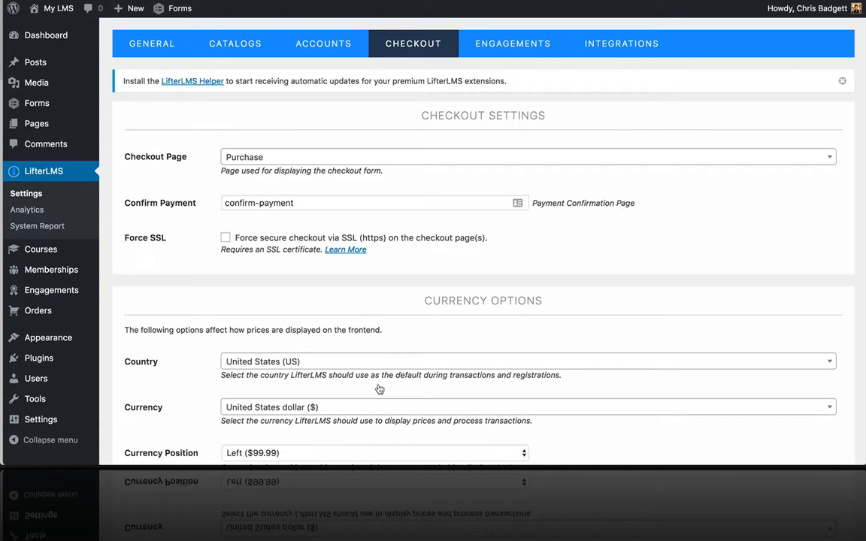
Scroll the Checkout settings down to the enabled Stripe payment gateway
scroll(down, 3)
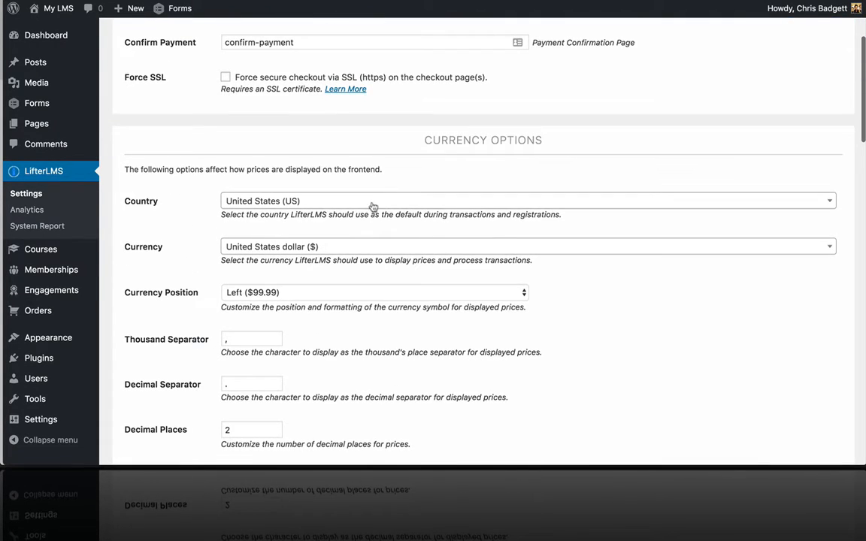
scroll(down, 3)
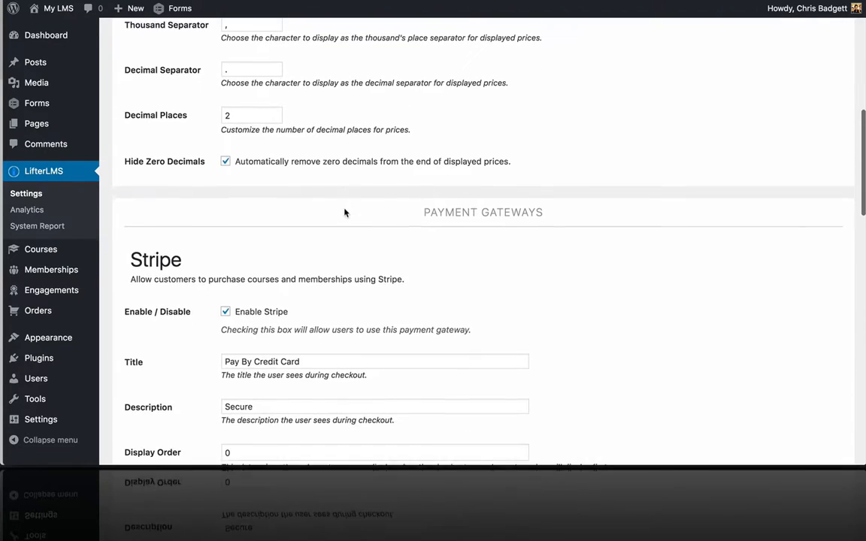
scroll(down, 3)
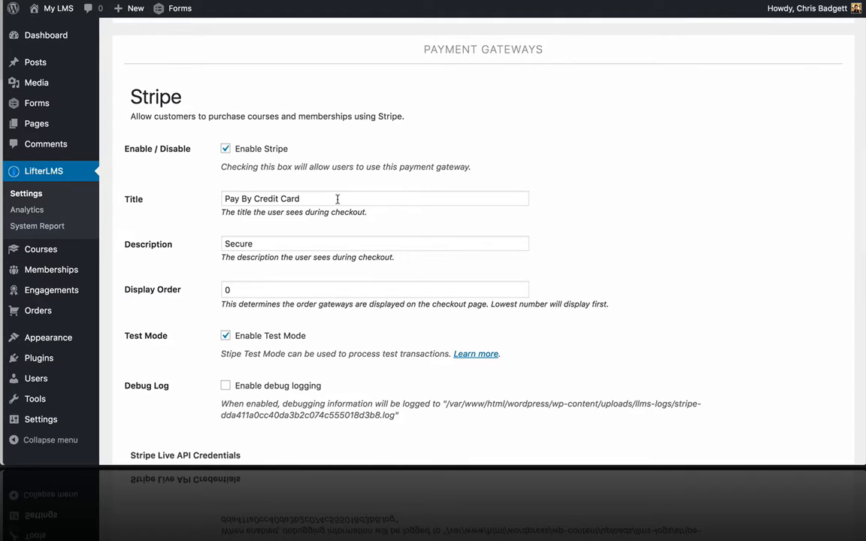
Review Stripe's Title, Description and Display Order fields, then scroll to the test API credentials
double_click(290, 199)
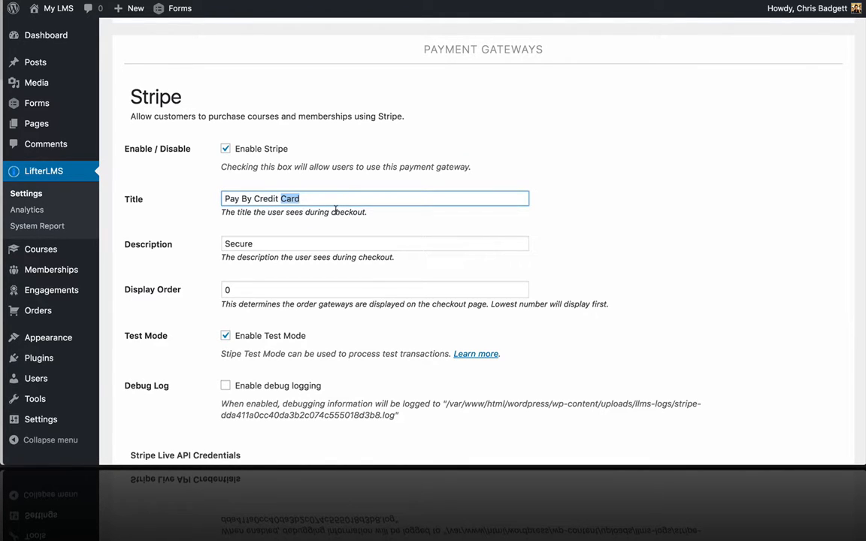
click(374, 244)
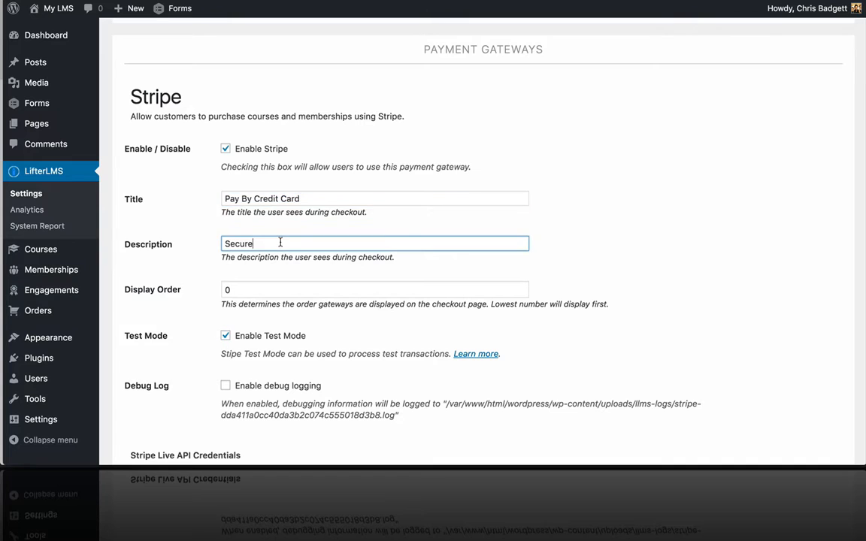
scroll(down, 3)
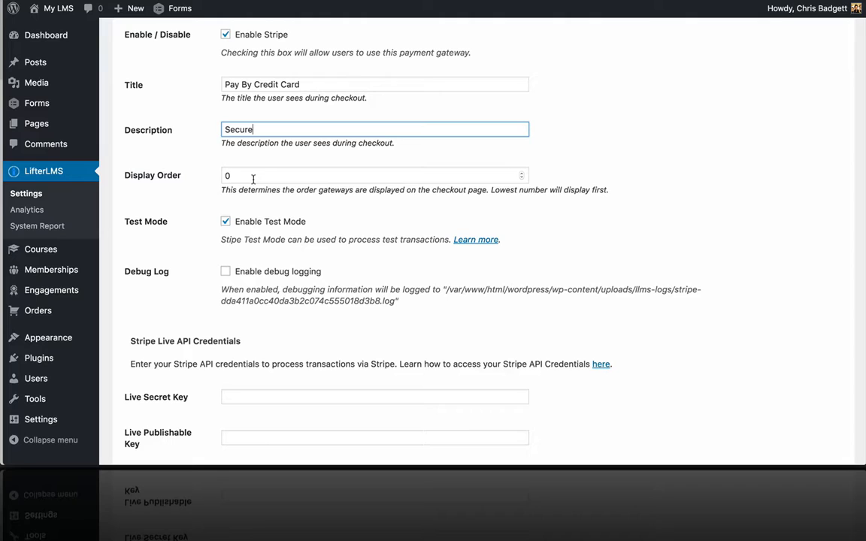
click(373, 175)
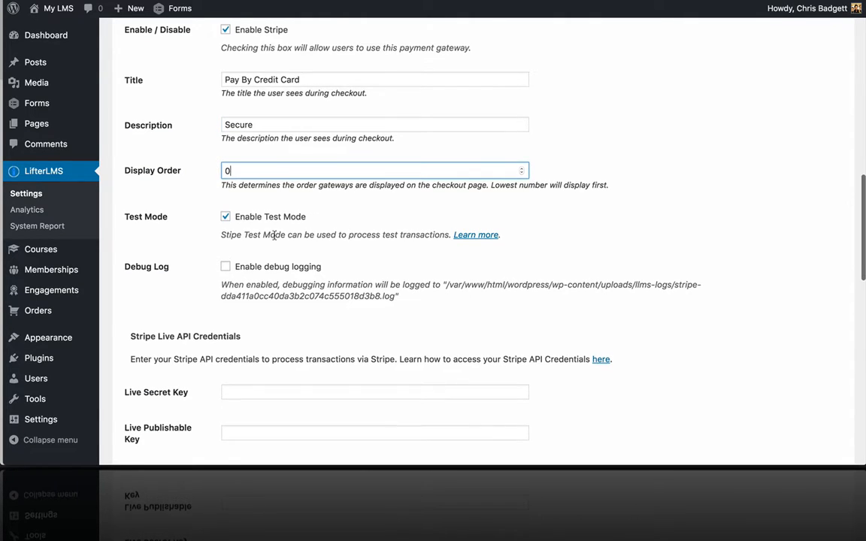
mouse_move(334, 210)
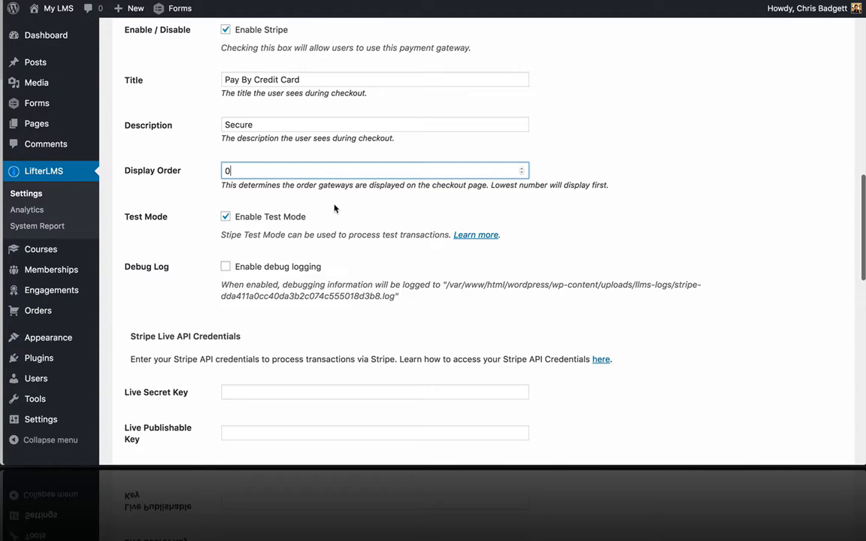
scroll(down, 3)
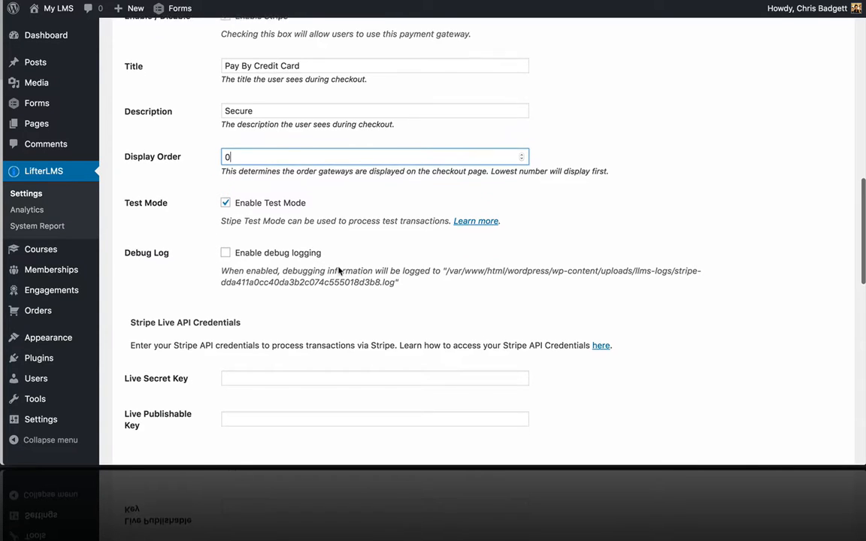
scroll(down, 3)
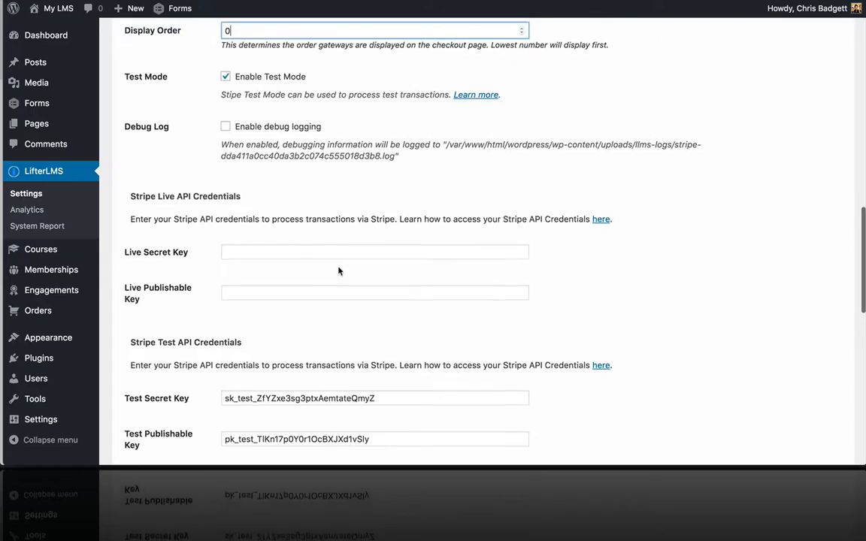
scroll(up, 3)
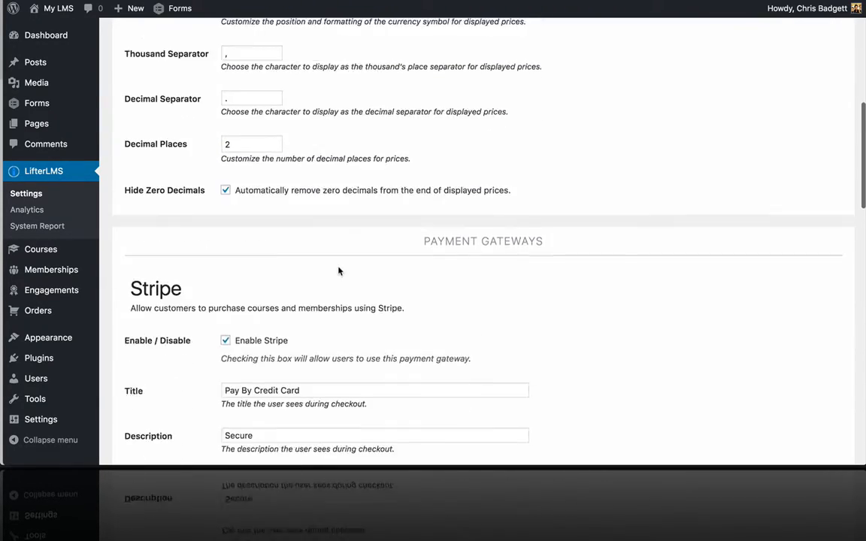
scroll(down, 3)
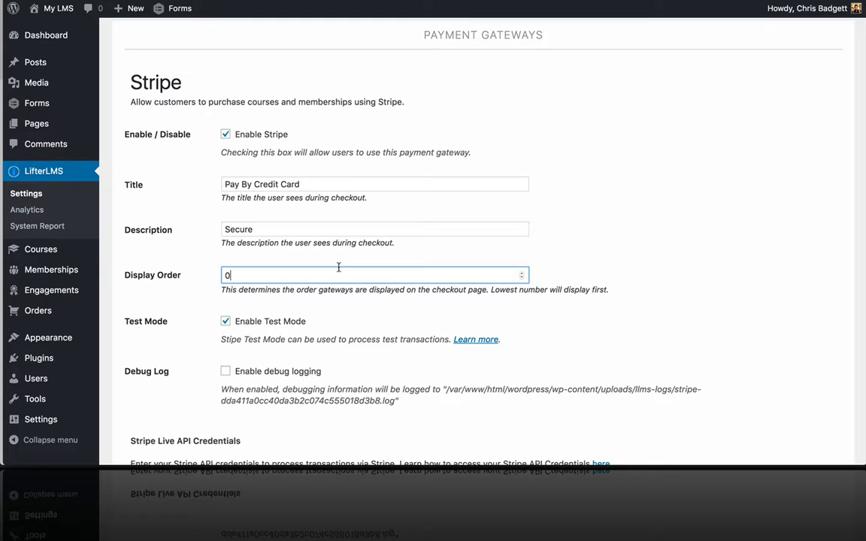
mouse_move(241, 51)
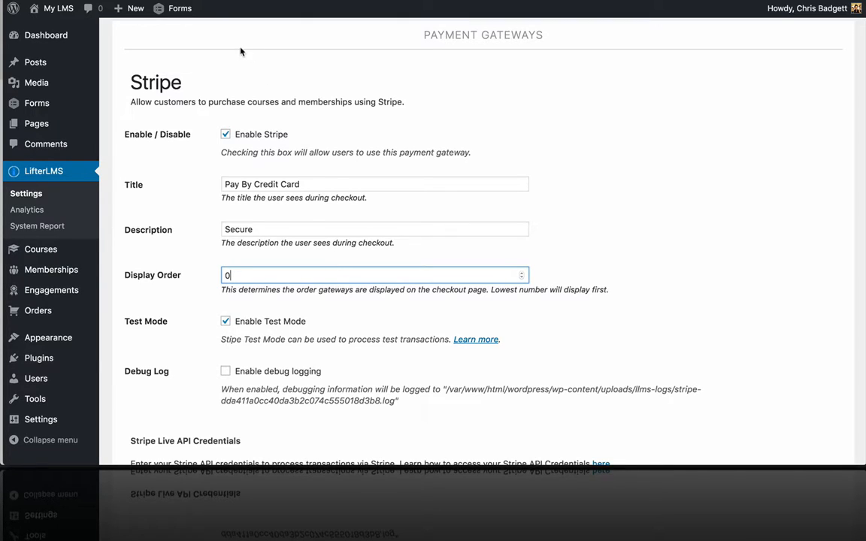
mouse_move(40, 249)
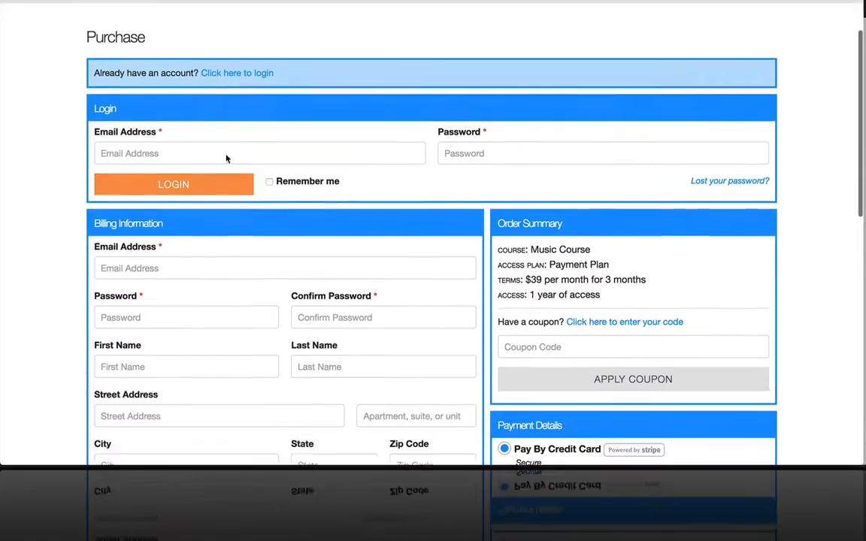
Scroll the Purchase page to Buy Now and back, then select the login Email Address field
scroll(down, 3)
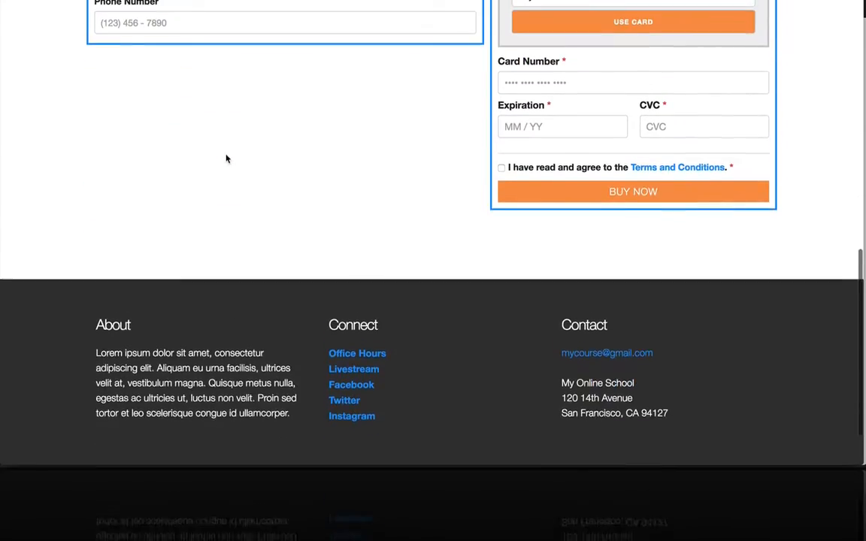
scroll(up, 3)
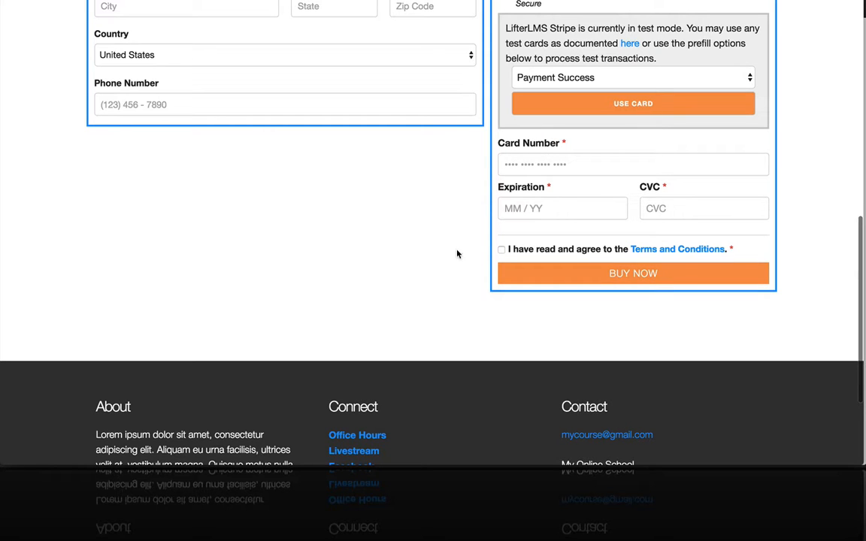
mouse_move(367, 219)
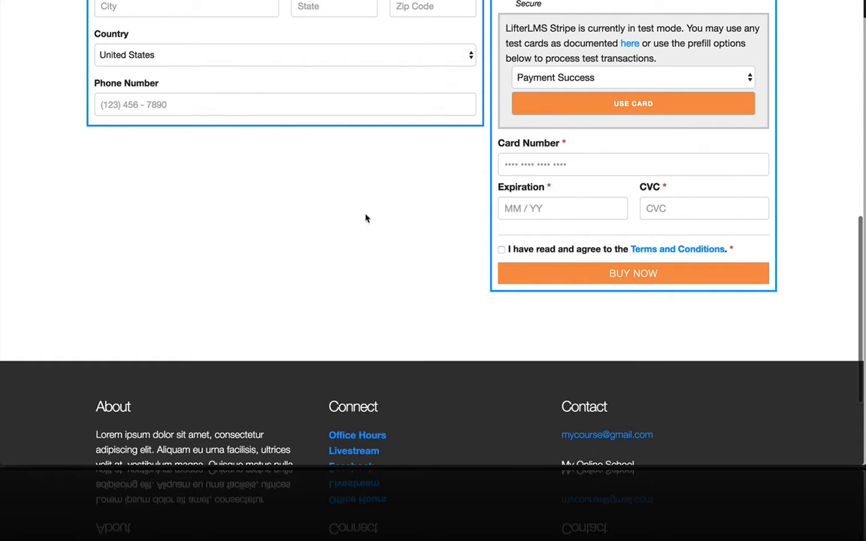
scroll(up, 3)
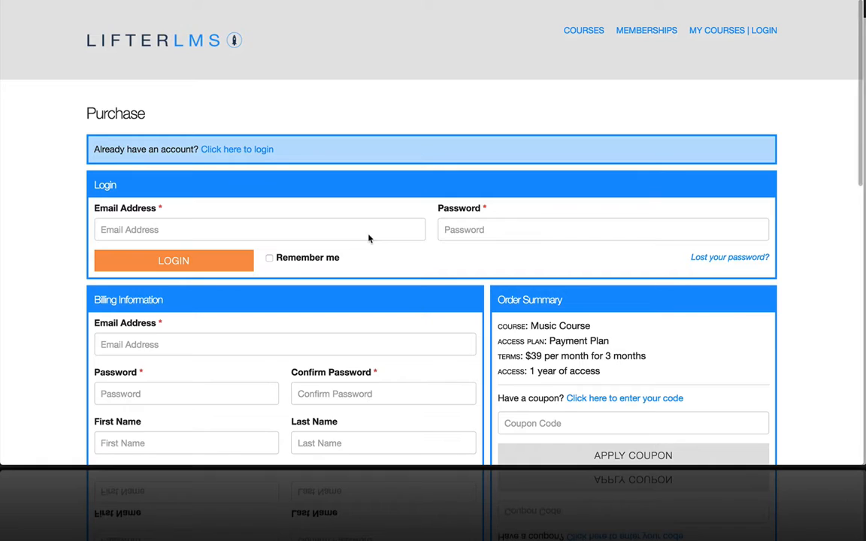
click(173, 260)
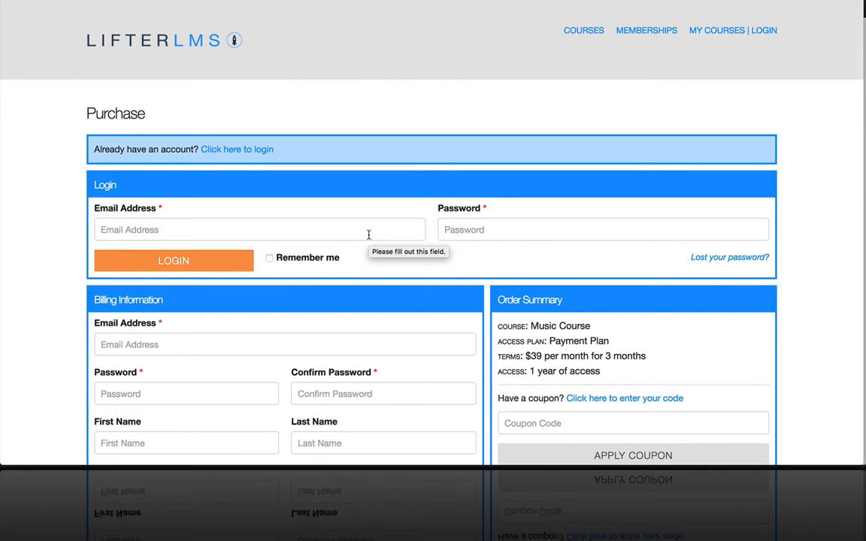